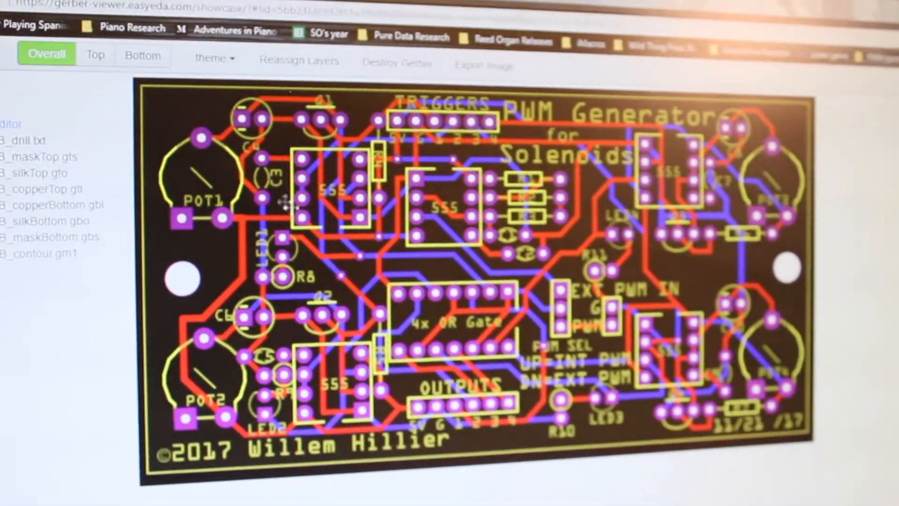
Step: Show only the top-side layers of the PWM Generator board, then switch to the resistor inventory sheet
{"action": "left_click", "coordinate": [95, 54]}
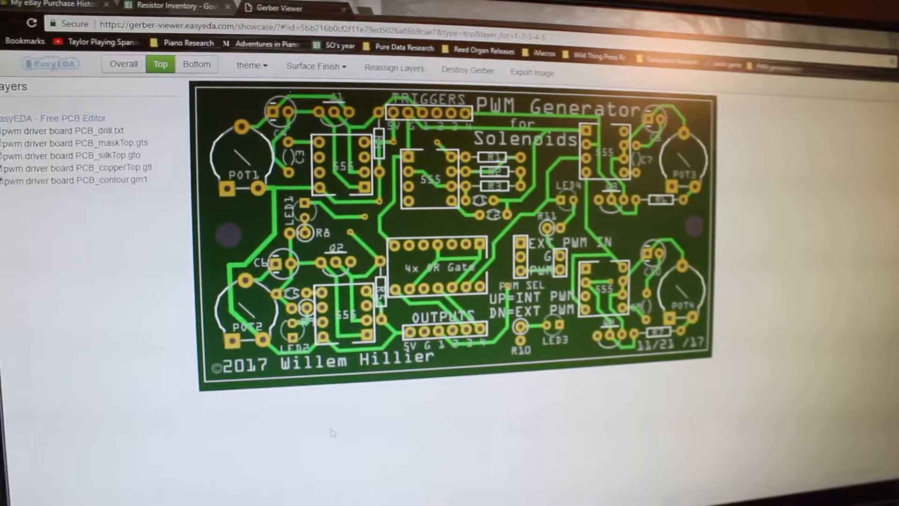
{"action": "left_click", "coordinate": [175, 9]}
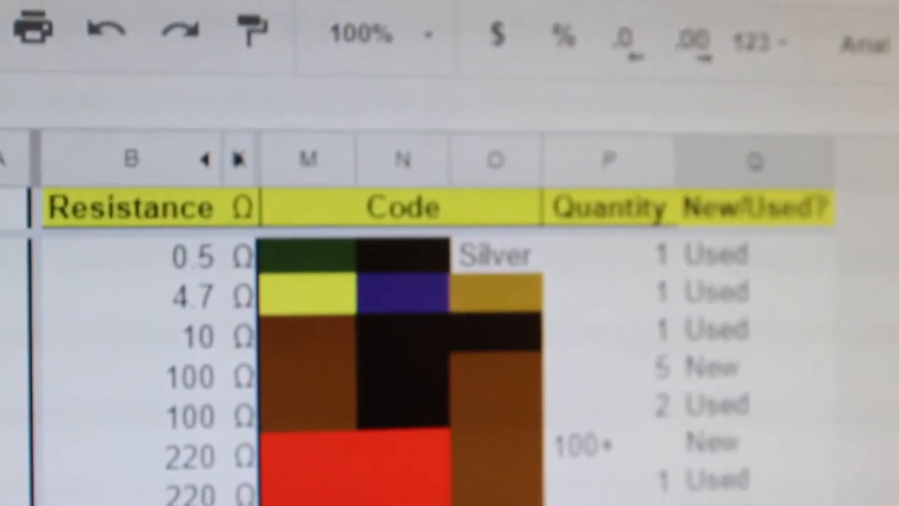
{"action": "scroll", "scroll_direction": "down", "scroll_amount": 3}
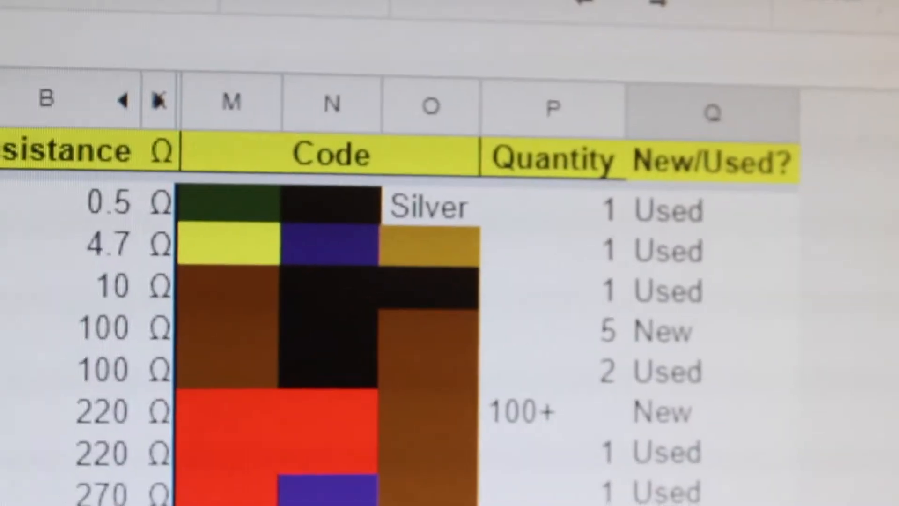
{"action": "scroll", "scroll_direction": "down", "scroll_amount": 3}
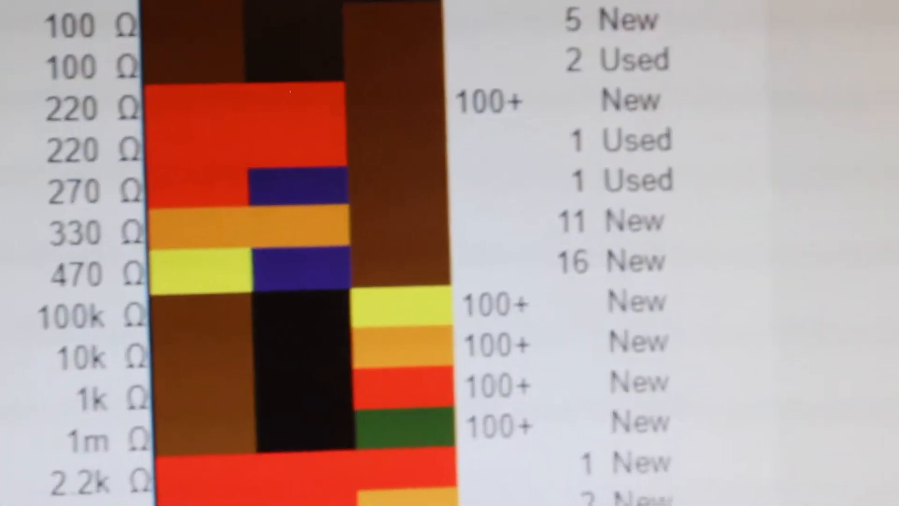
{"action": "scroll", "scroll_direction": "down", "scroll_amount": 3}
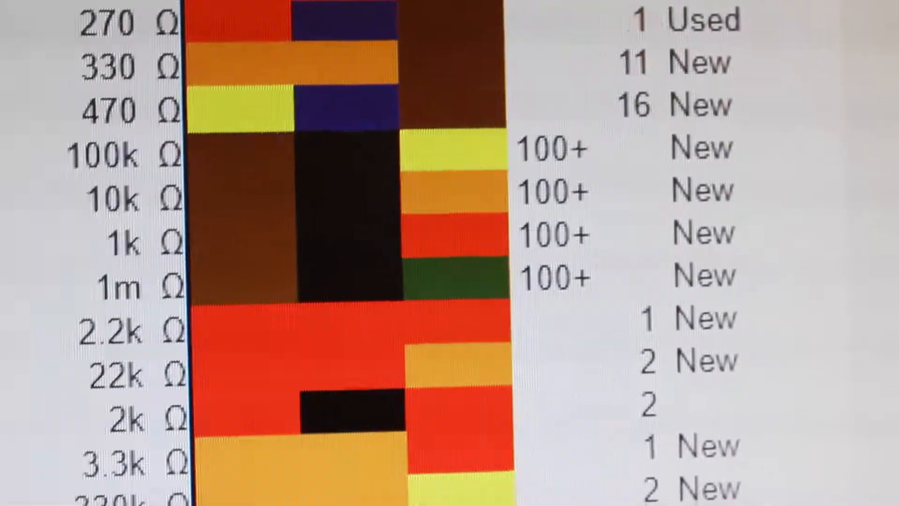
{"action": "scroll", "scroll_direction": "down", "scroll_amount": 3}
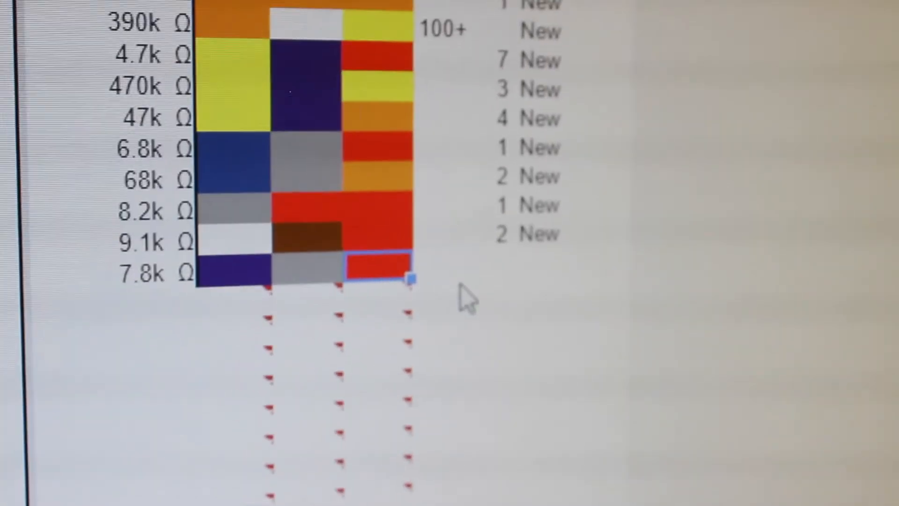
Step: Scroll down the inventory to the new 7.8k Ω row with violet, grey and red bands
{"action": "scroll", "scroll_direction": "down", "scroll_amount": 3}
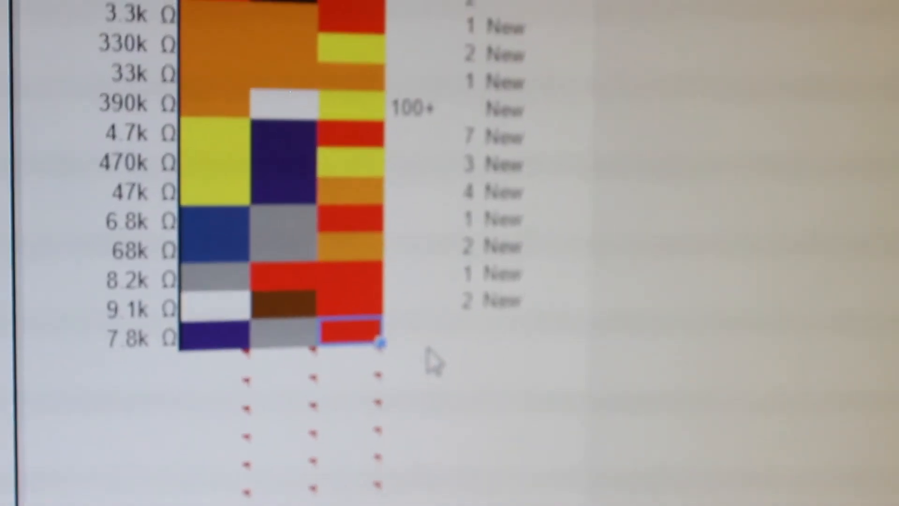